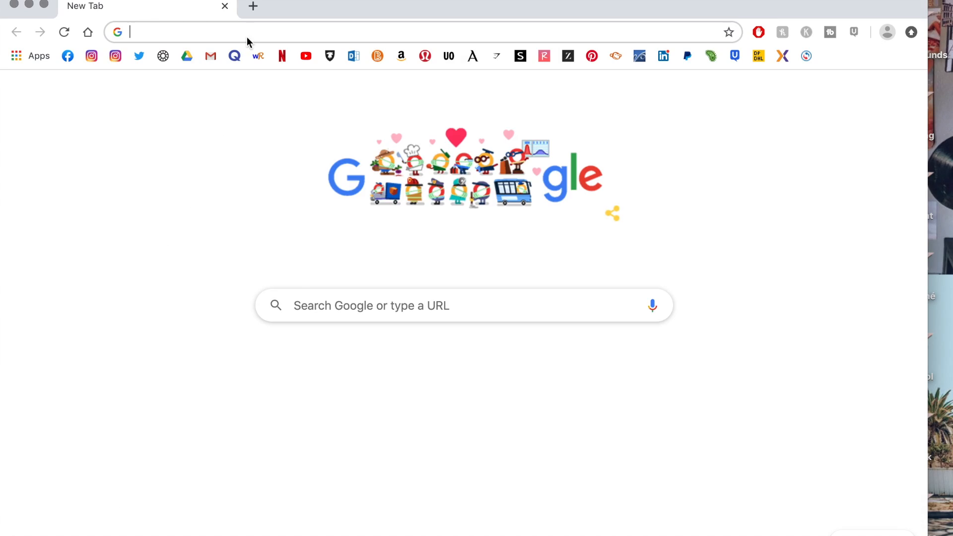
Search Google Images for butterfly and filter the results to clip art
{"action": "type", "text": "butterfly&oq=butterfly&aqs=chrome..69i57j46j69i59l2j0j69i60l3.3048j0j7&sourceid=ch..."}
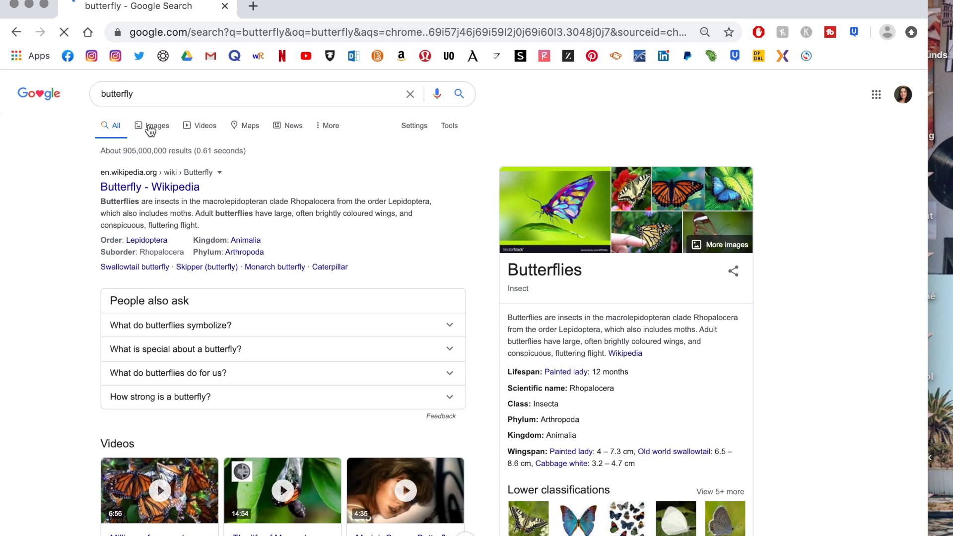
{"action": "left_click", "coordinate": [157, 125]}
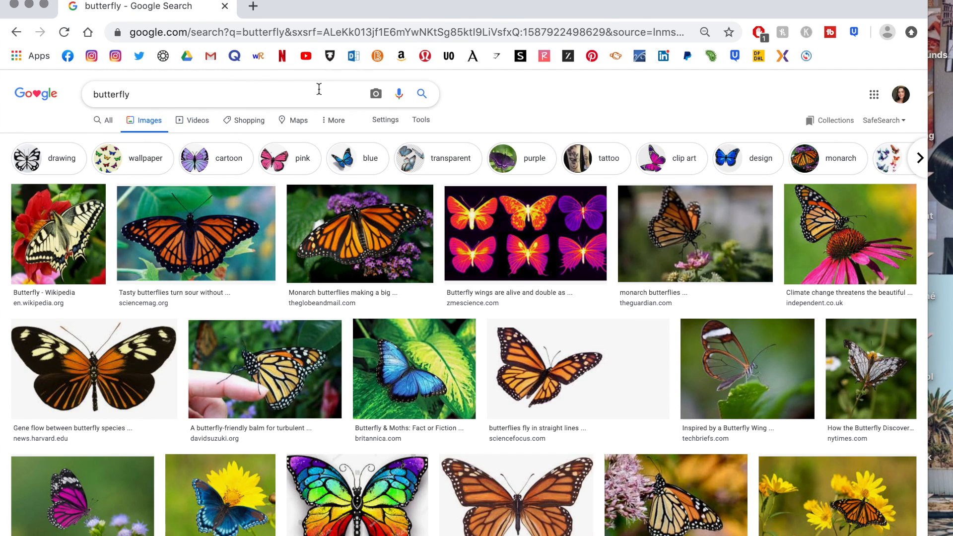
{"action": "mouse_move", "coordinate": [421, 121]}
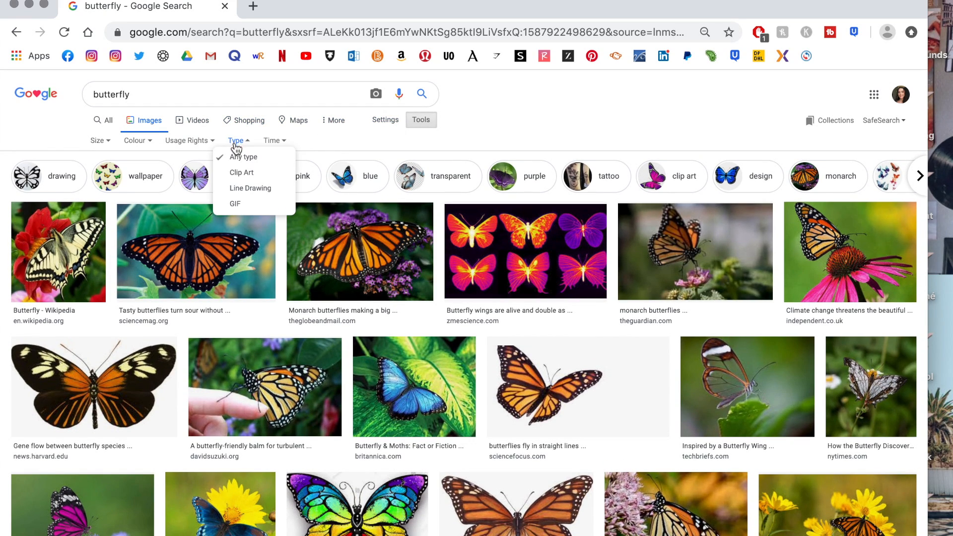
{"action": "left_click", "coordinate": [241, 172]}
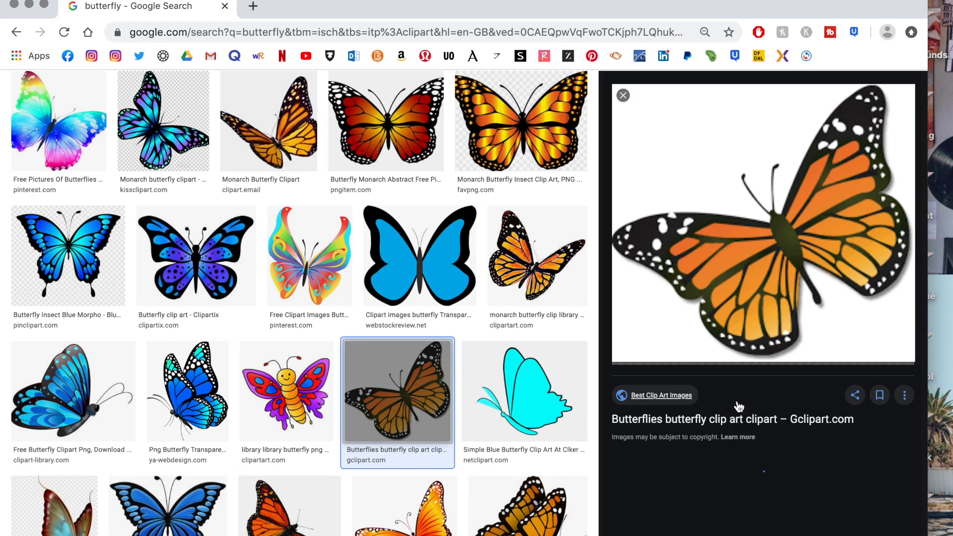
Browse the results and open the orange monarch butterfly image
{"action": "scroll", "scroll_direction": "down", "scroll_amount": 3}
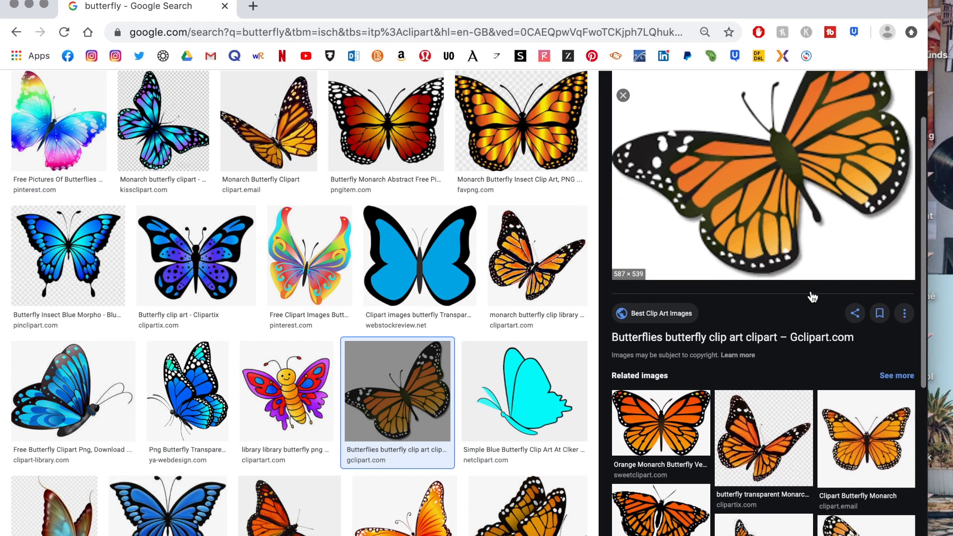
{"action": "scroll", "scroll_direction": "down", "scroll_amount": 3}
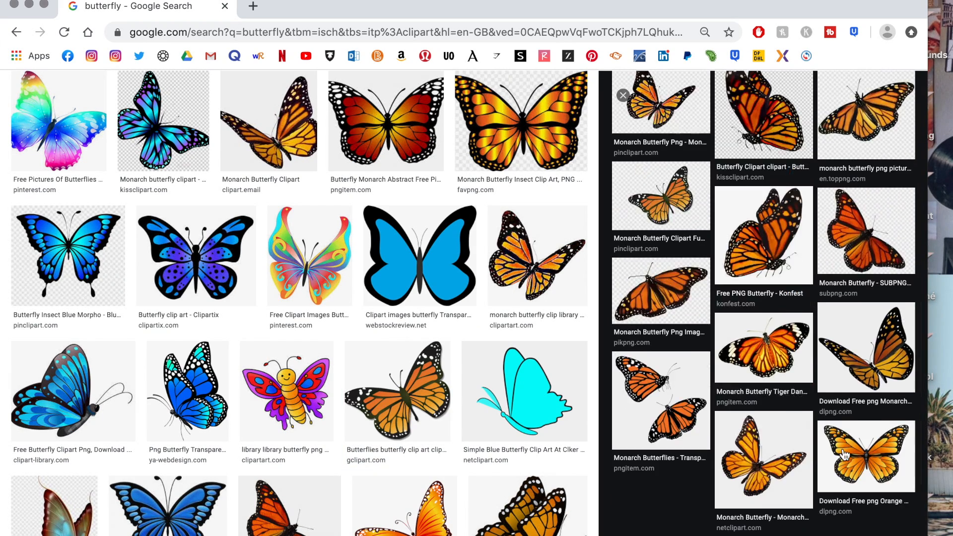
{"action": "left_click", "coordinate": [267, 121]}
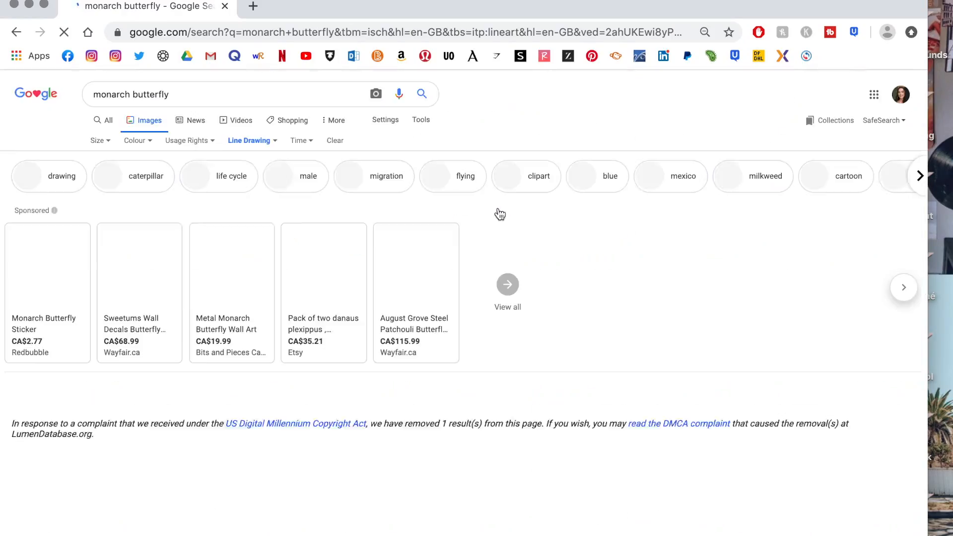
{"action": "scroll", "scroll_direction": "down", "scroll_amount": 3}
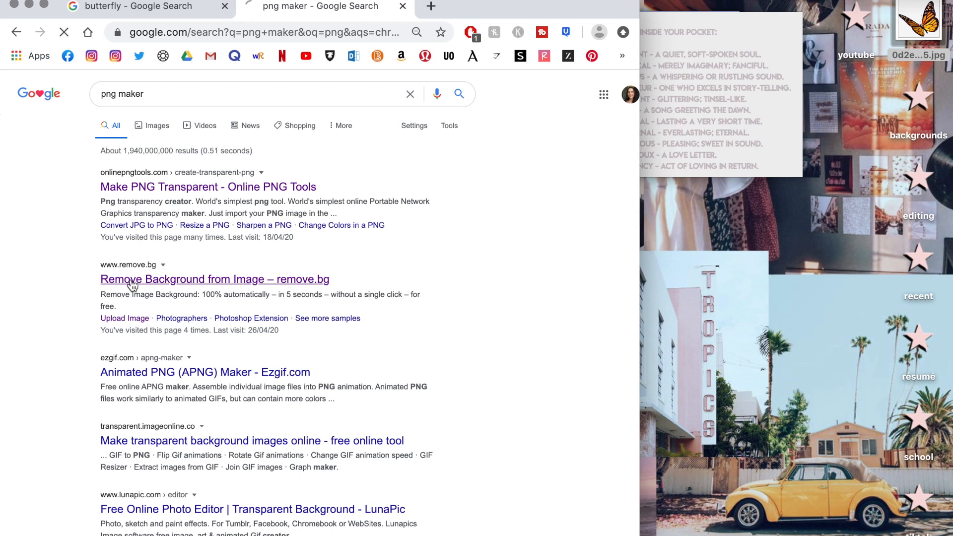
Remove the butterfly's background on remove.bg and download the transparent PNG
{"action": "left_click", "coordinate": [214, 278]}
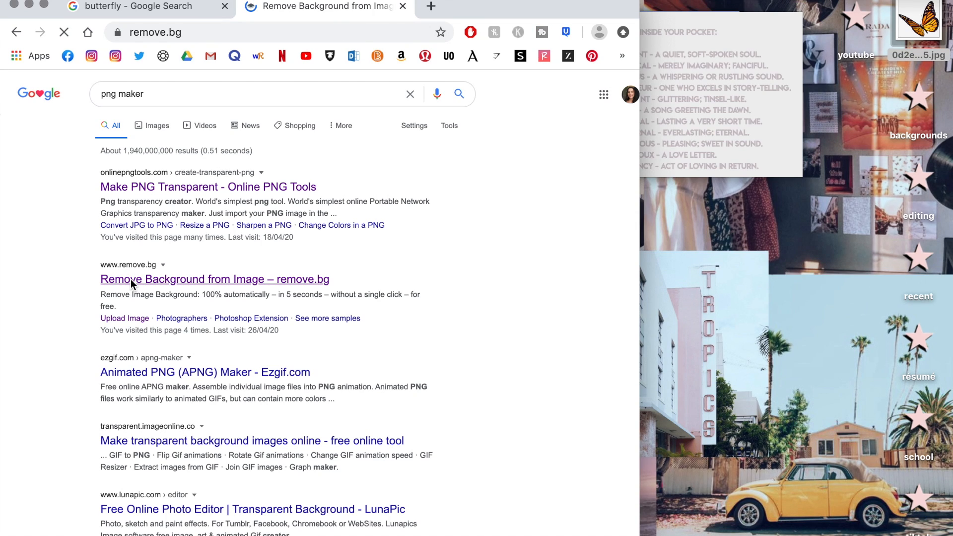
{"action": "left_click", "coordinate": [214, 278]}
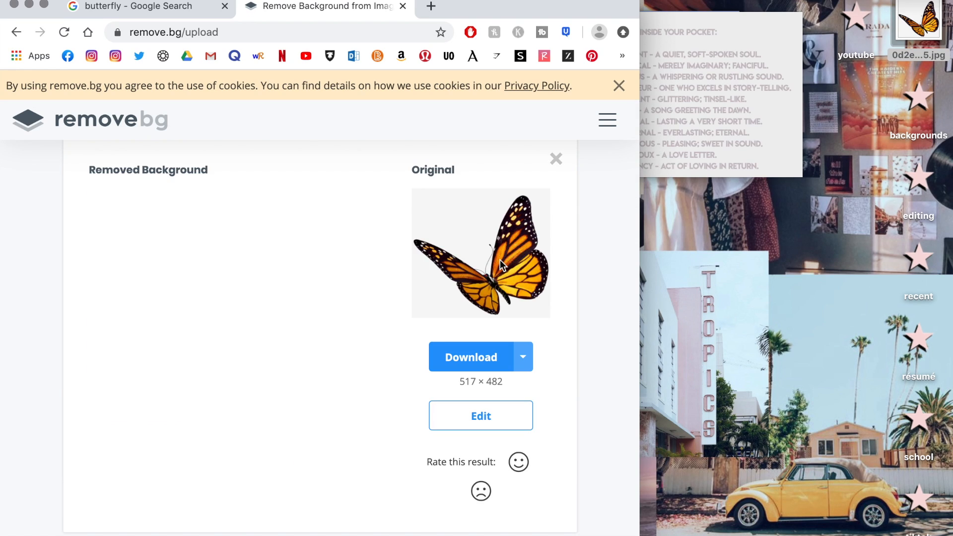
{"action": "left_click", "coordinate": [469, 356]}
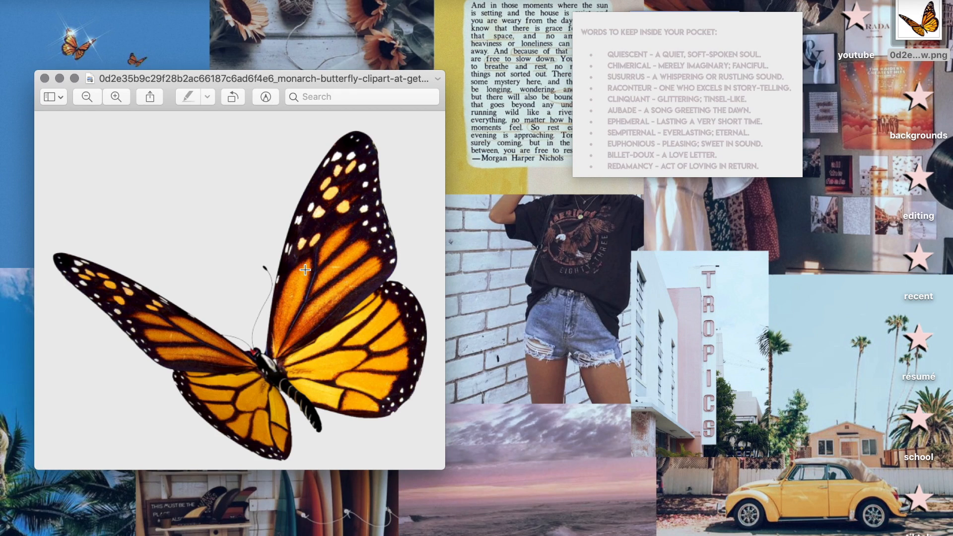
Copy the butterfly from Preview and paste it as the icon for the backgrounds and editing folders
{"action": "key", "text": "cmd+a"}
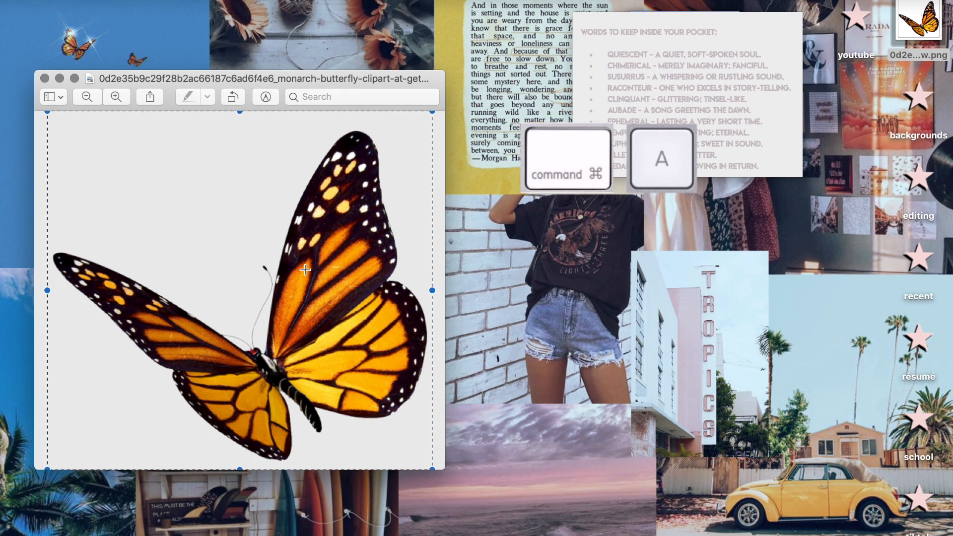
{"action": "key", "text": "cmd+c"}
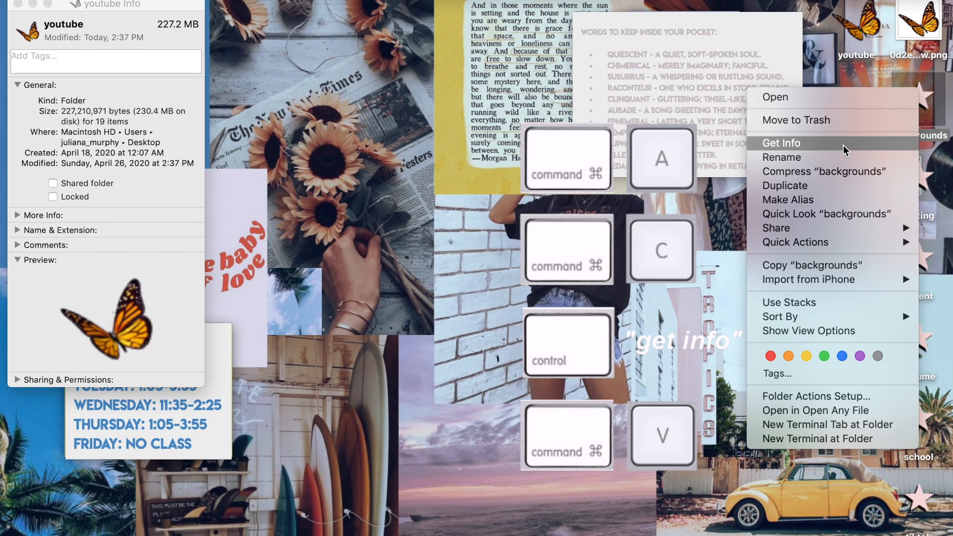
{"action": "left_click", "coordinate": [781, 143]}
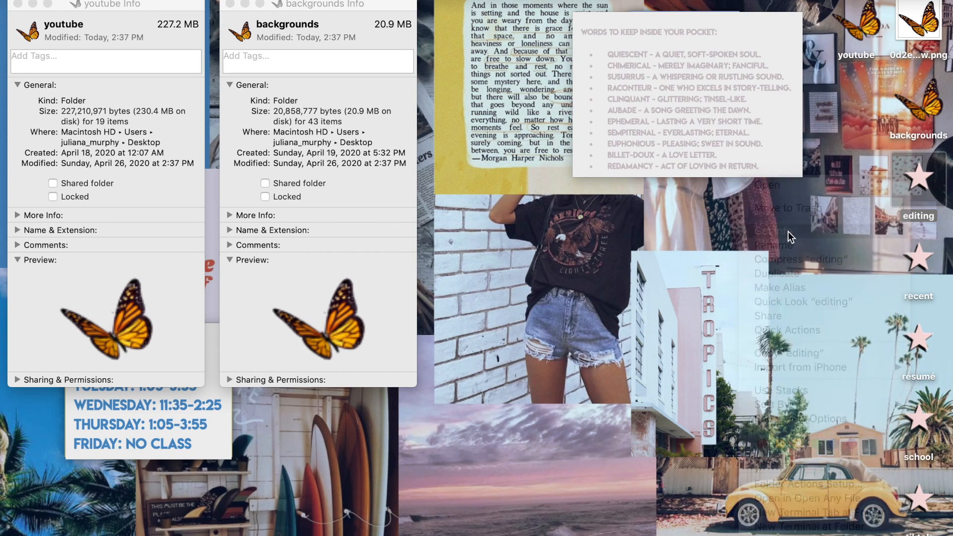
{"action": "left_click", "coordinate": [773, 229]}
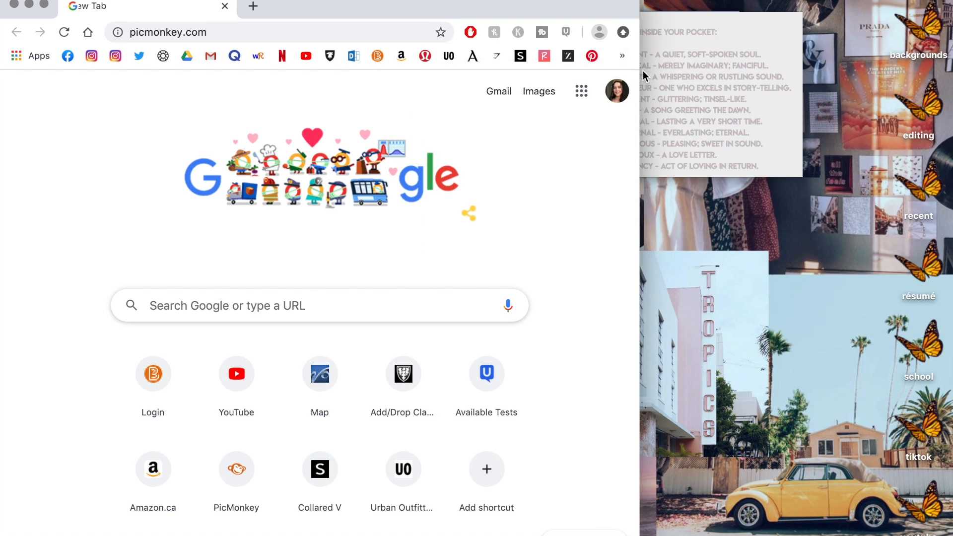
Create a new blank 2000 × 2000 custom canvas in PicMonkey
{"action": "left_click", "coordinate": [236, 469]}
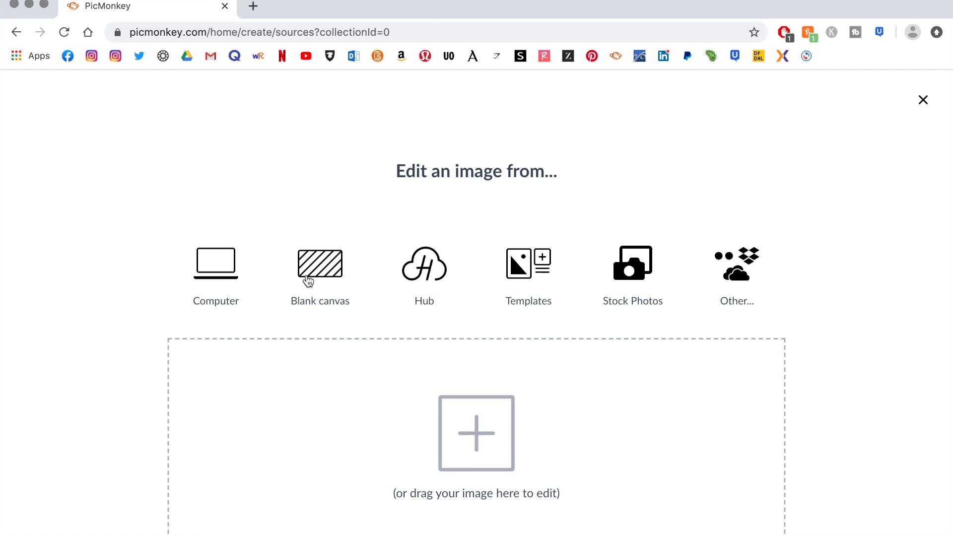
{"action": "left_click", "coordinate": [319, 264]}
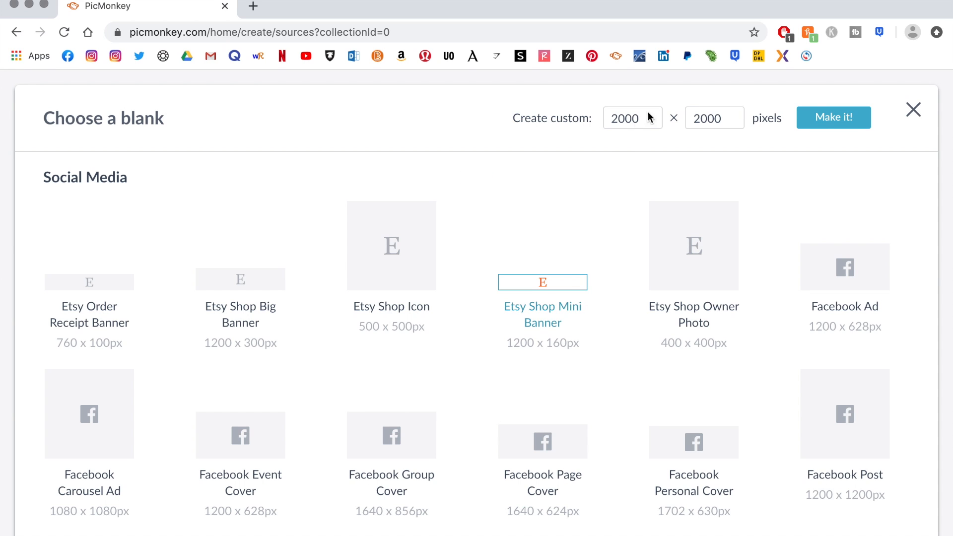
{"action": "left_click", "coordinate": [833, 118]}
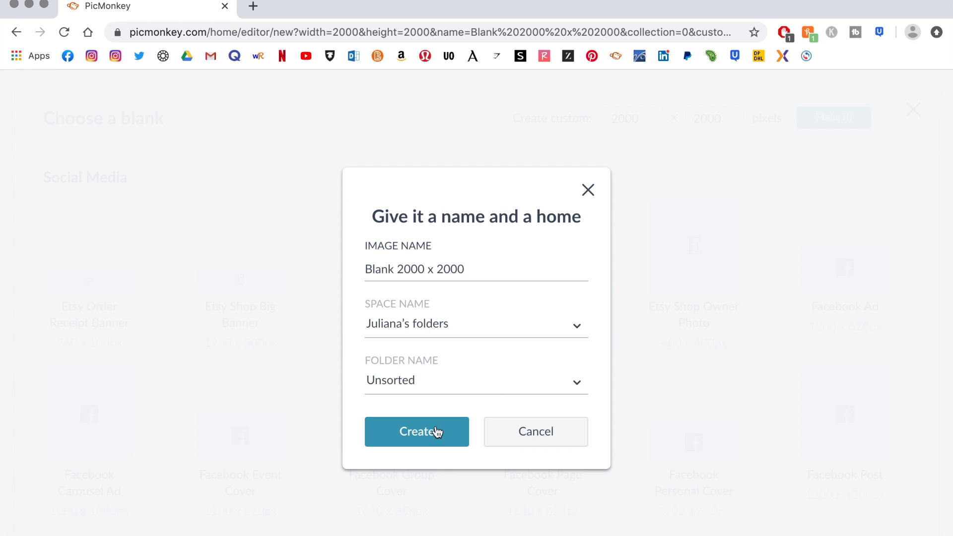
{"action": "left_click", "coordinate": [416, 431]}
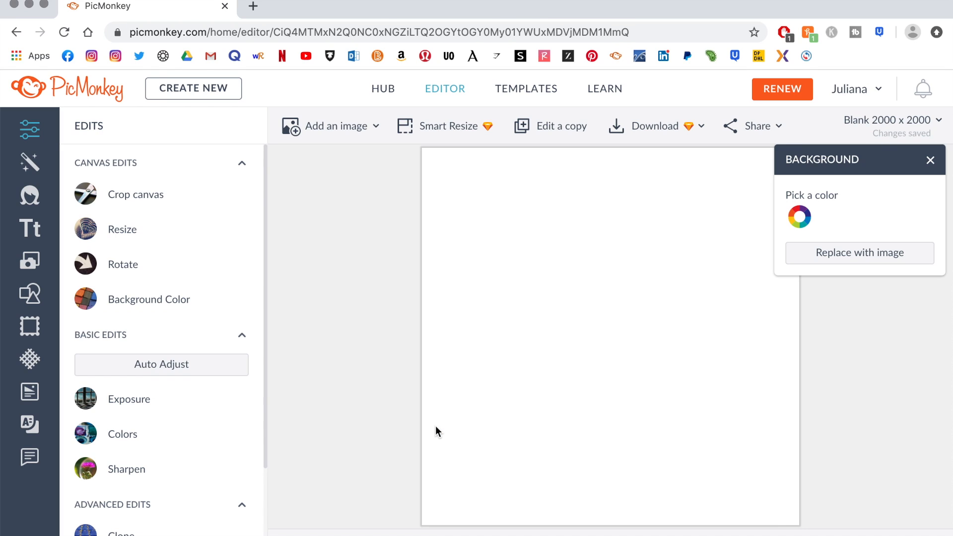
{"action": "left_click", "coordinate": [930, 160]}
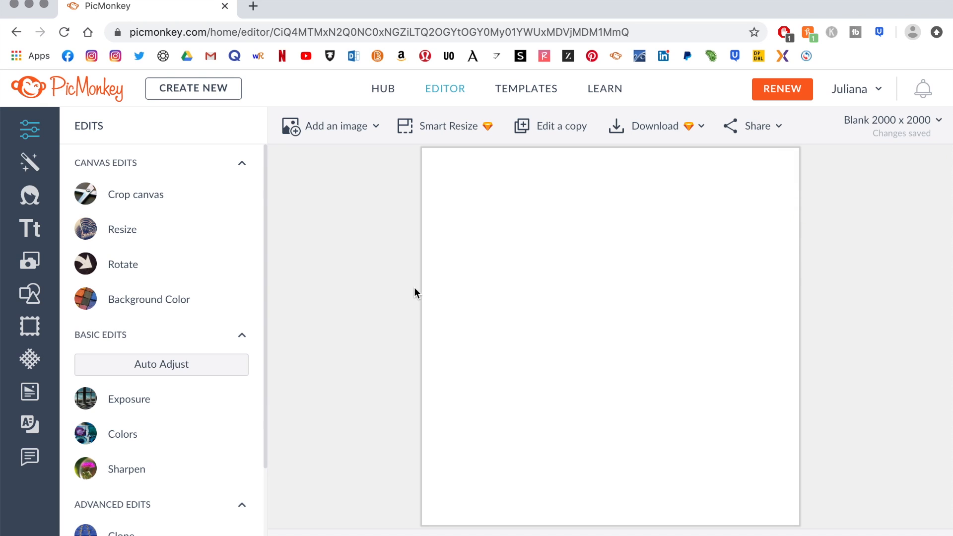
{"action": "mouse_move", "coordinate": [30, 294]}
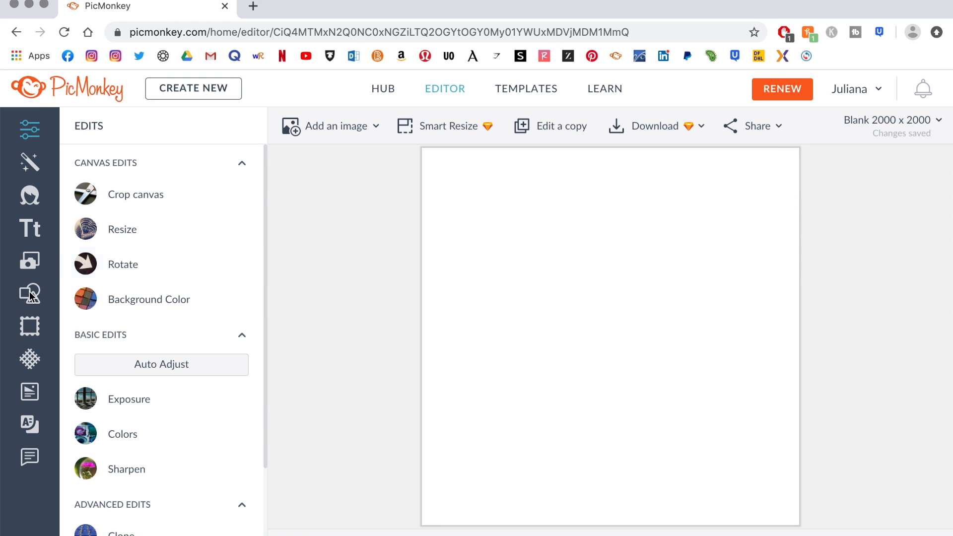
Add the 'A Five-Pointed Star' graphic from the Graphics library onto the canvas
{"action": "left_click", "coordinate": [28, 294]}
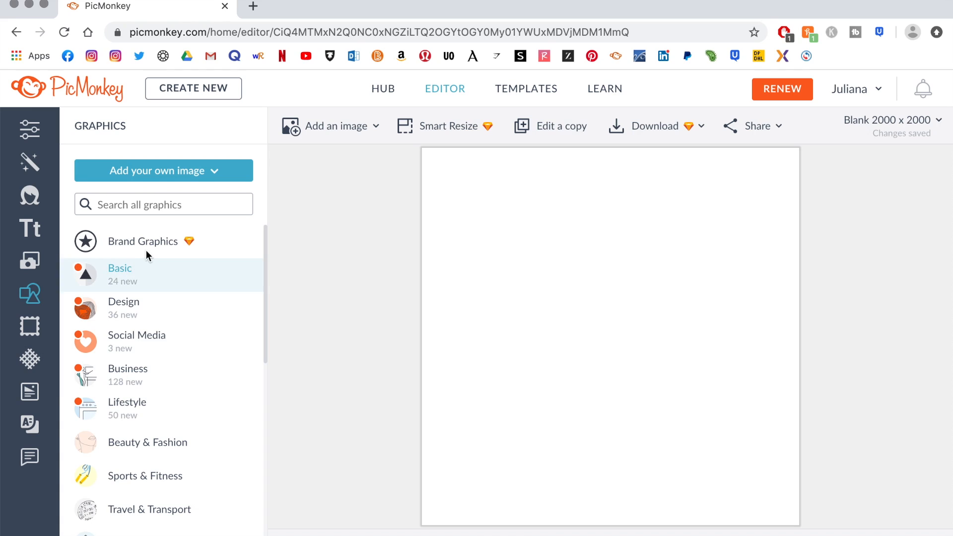
{"action": "type", "text": "star"}
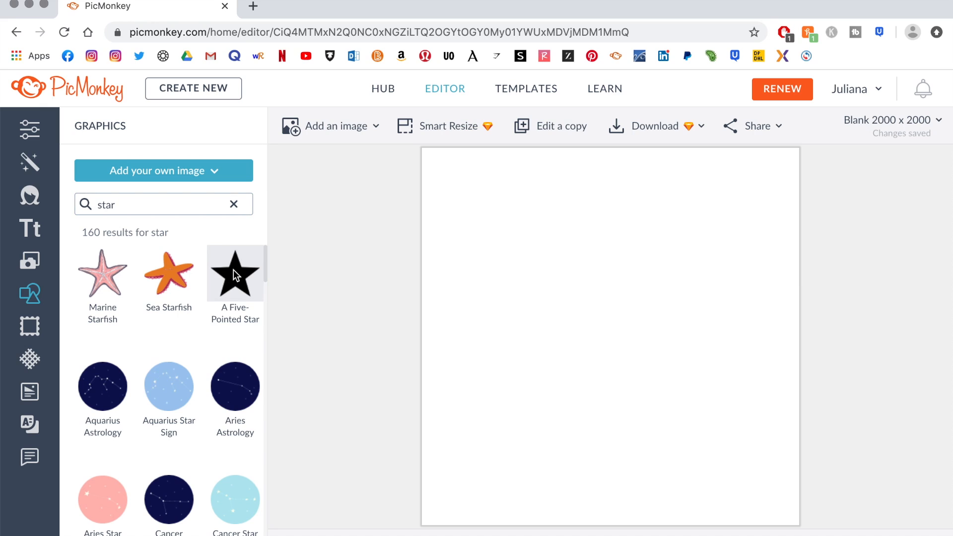
{"action": "left_click", "coordinate": [234, 274]}
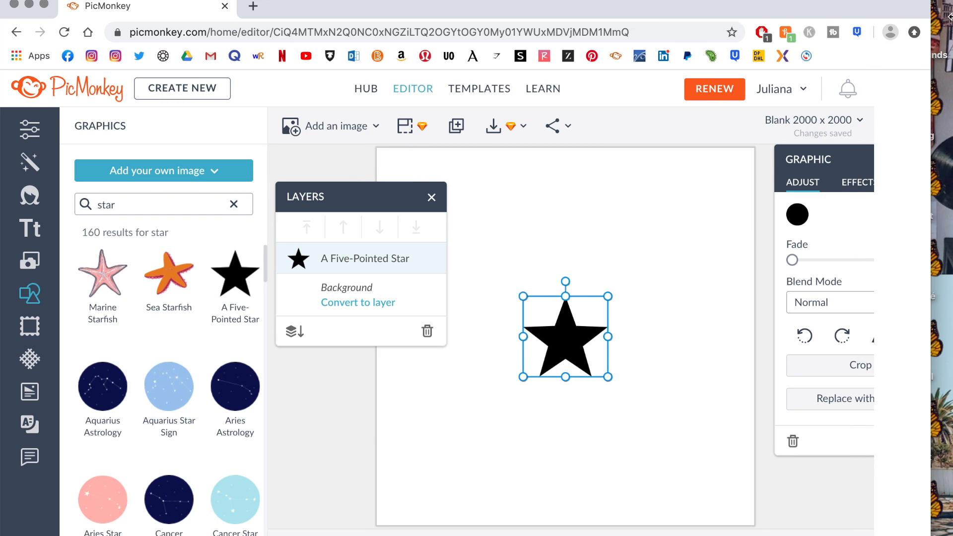
{"action": "left_click", "coordinate": [346, 294]}
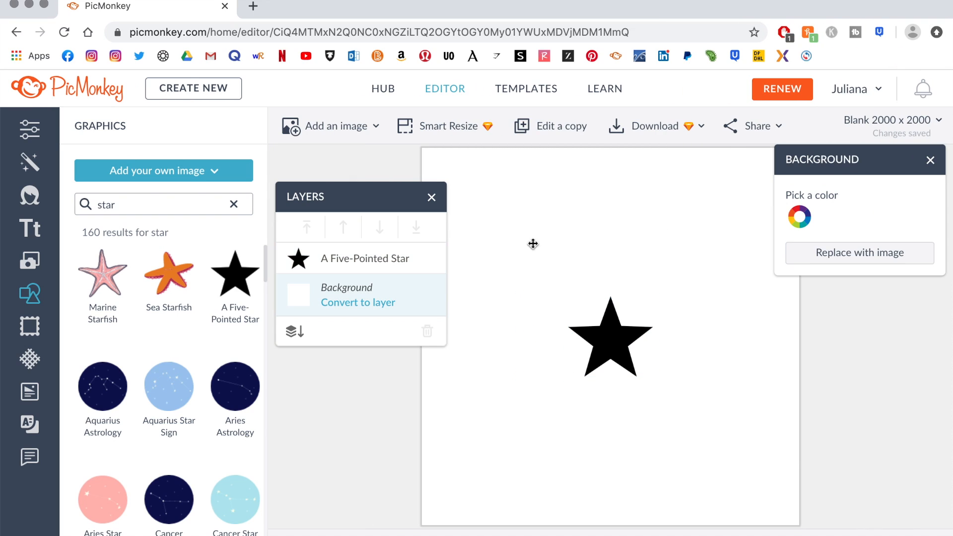
Duplicate the star, place the copy up and to the right, and reselect the original
{"action": "left_click", "coordinate": [610, 338]}
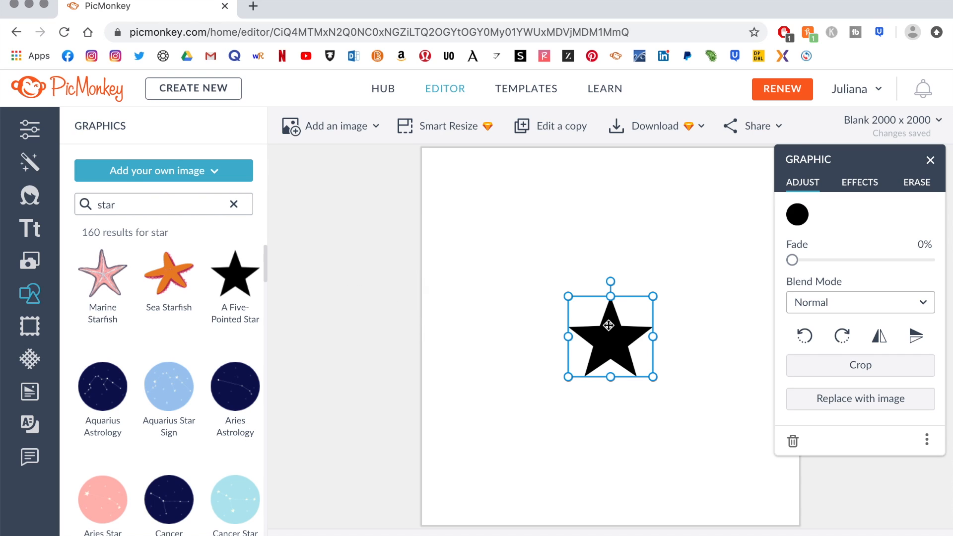
{"action": "left_click_drag", "start_coordinate": [608, 326], "coordinate": [673, 295]}
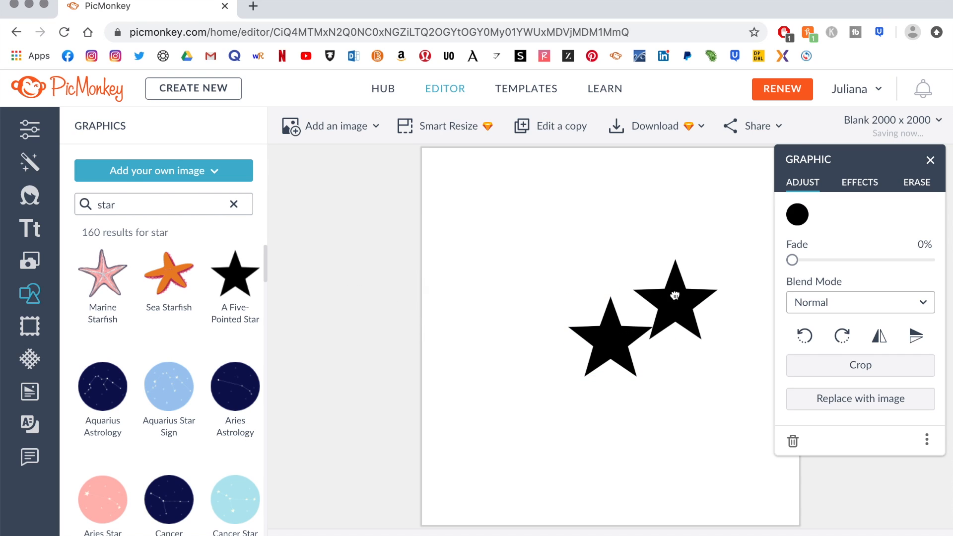
{"action": "left_click", "coordinate": [613, 326]}
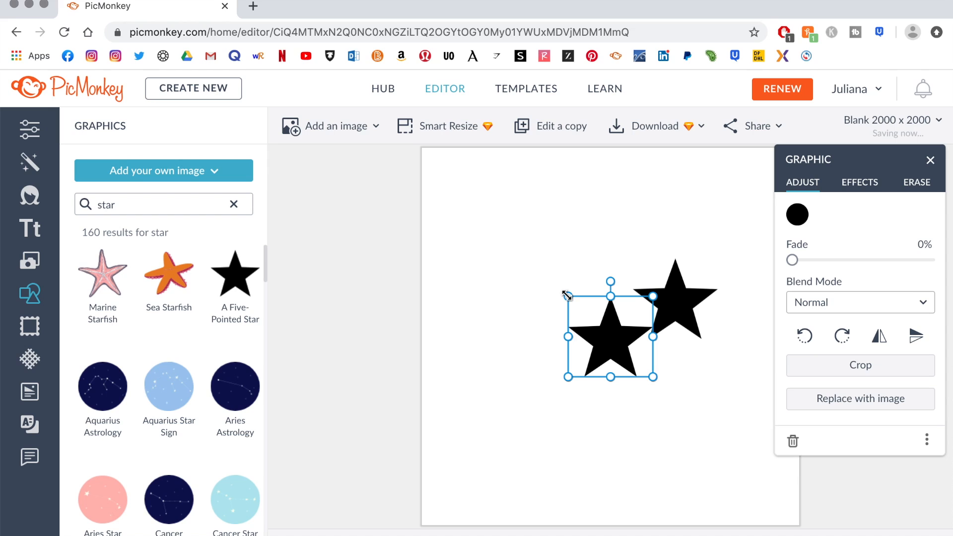
{"action": "left_click", "coordinate": [797, 214]}
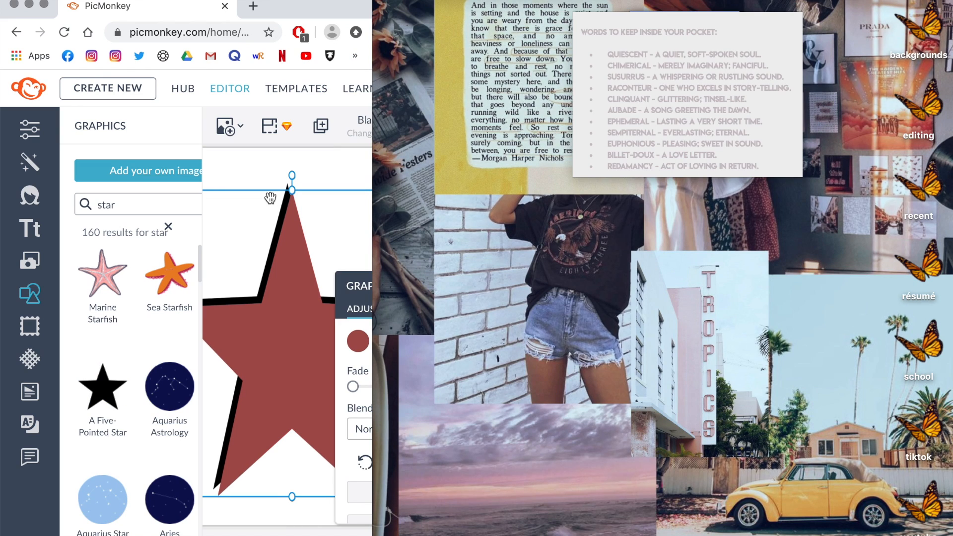
{"action": "mouse_move", "coordinate": [289, 17]}
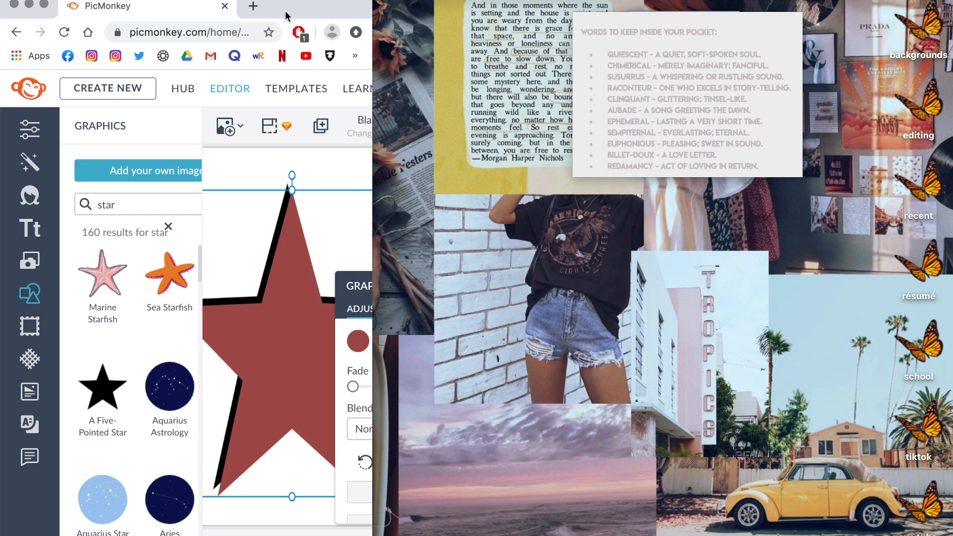
{"action": "mouse_move", "coordinate": [299, 12]}
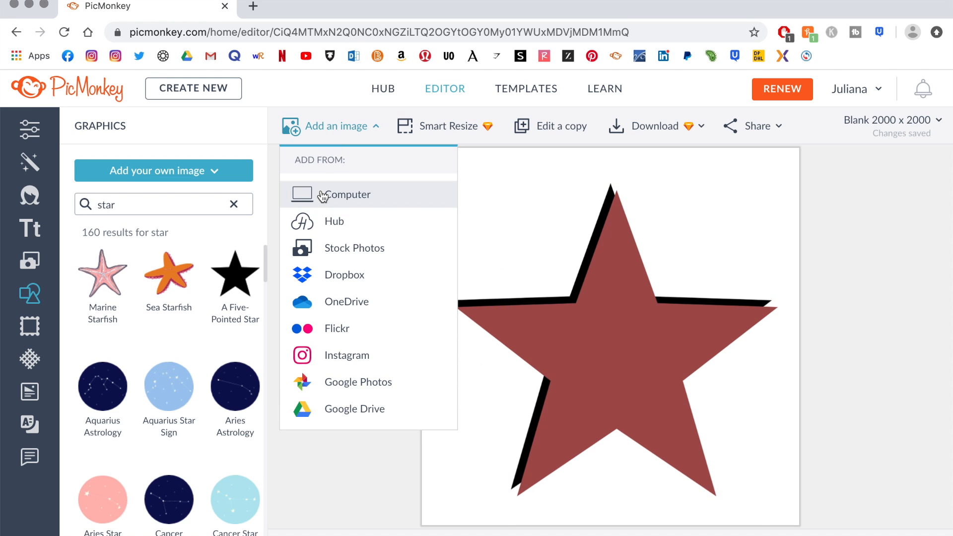
Insert the desktop screenshot from the computer as a colour reference
{"action": "left_click", "coordinate": [358, 194]}
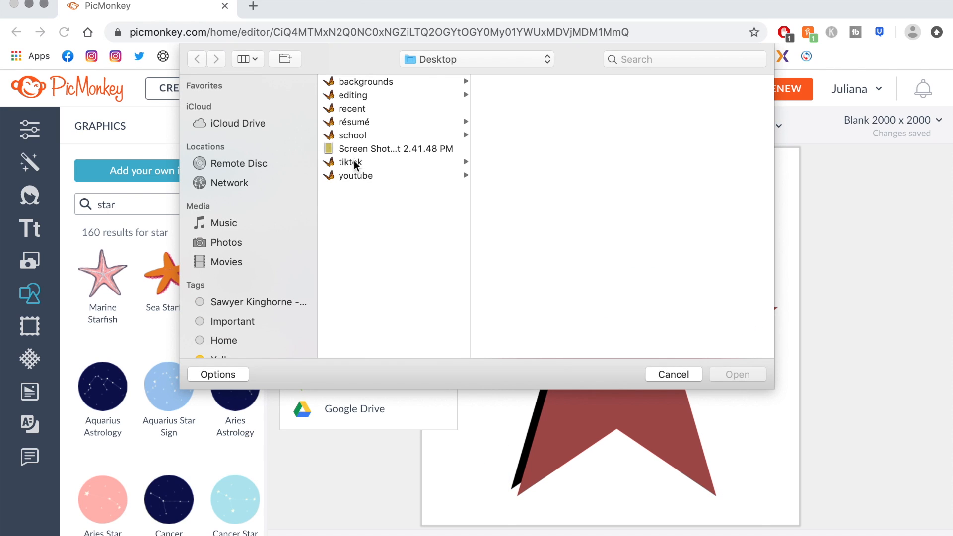
{"action": "left_click", "coordinate": [736, 374]}
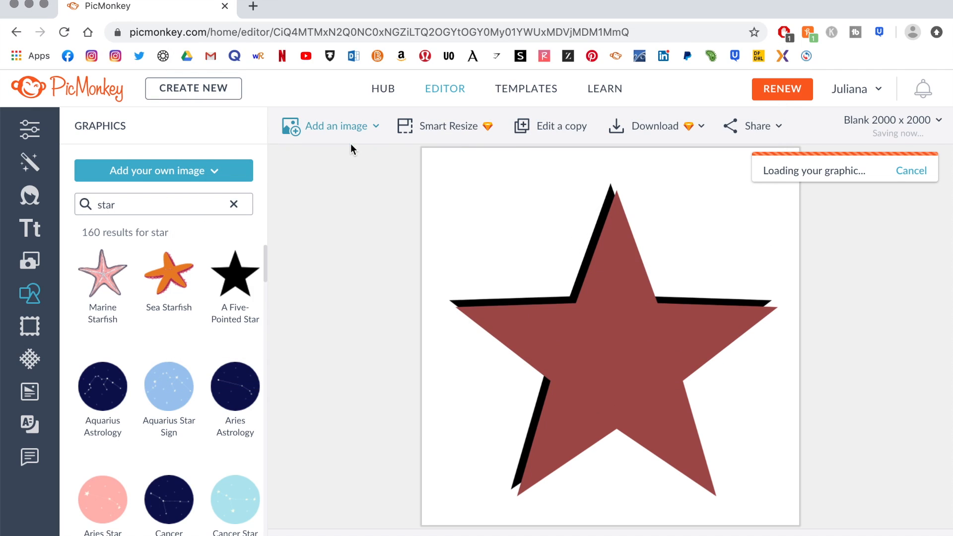
{"action": "left_click", "coordinate": [609, 332]}
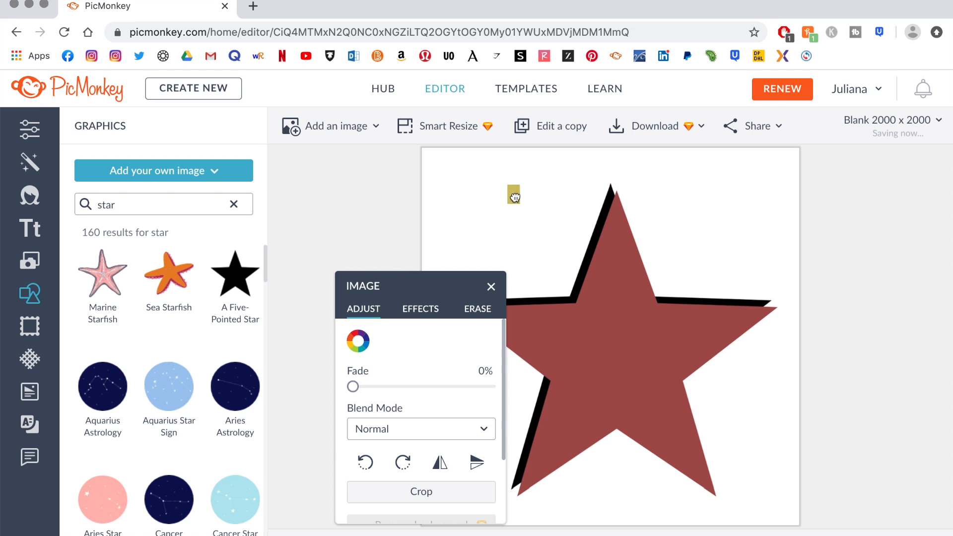
Recolour the front star to gold (#d3c56b) sampled from the screenshot, over its black shadow
{"action": "left_click", "coordinate": [514, 193]}
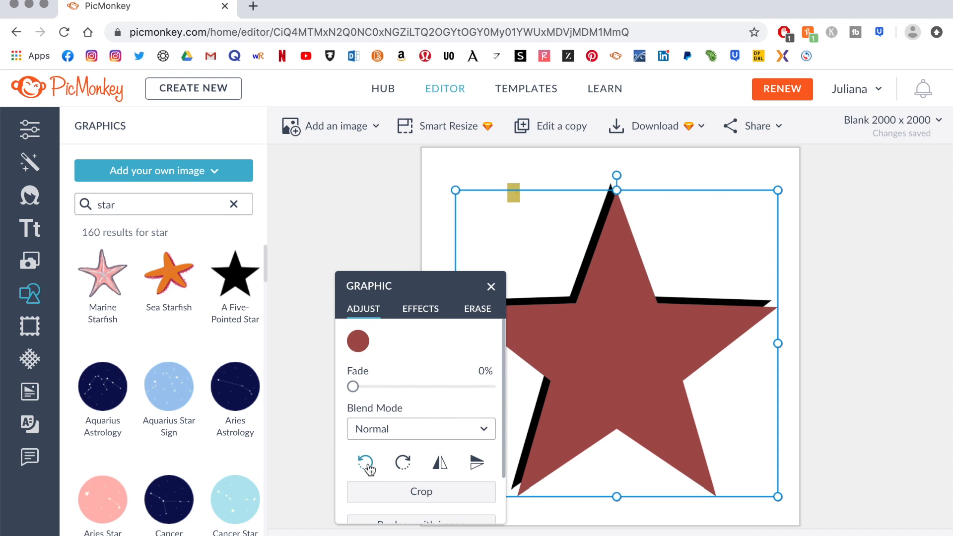
{"action": "left_click", "coordinate": [357, 341]}
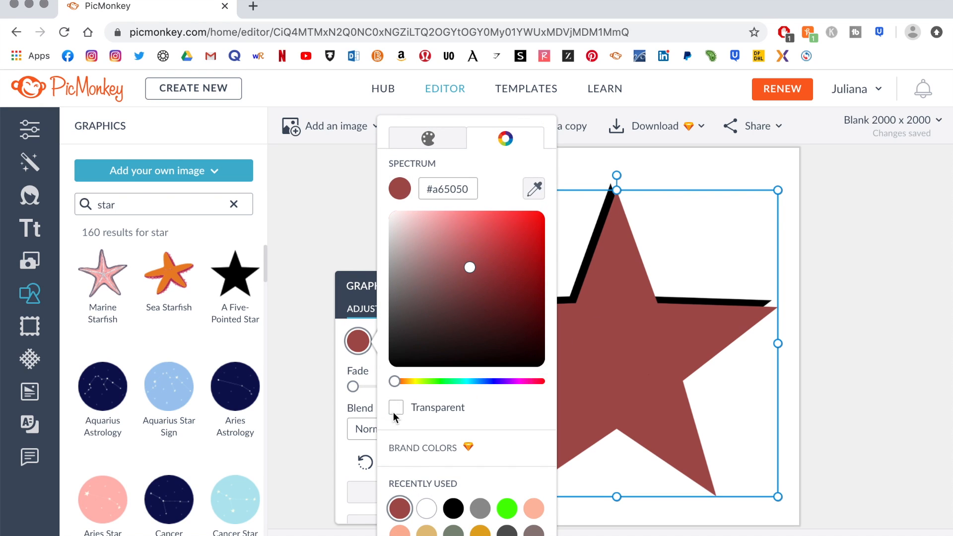
{"action": "left_click", "coordinate": [533, 189]}
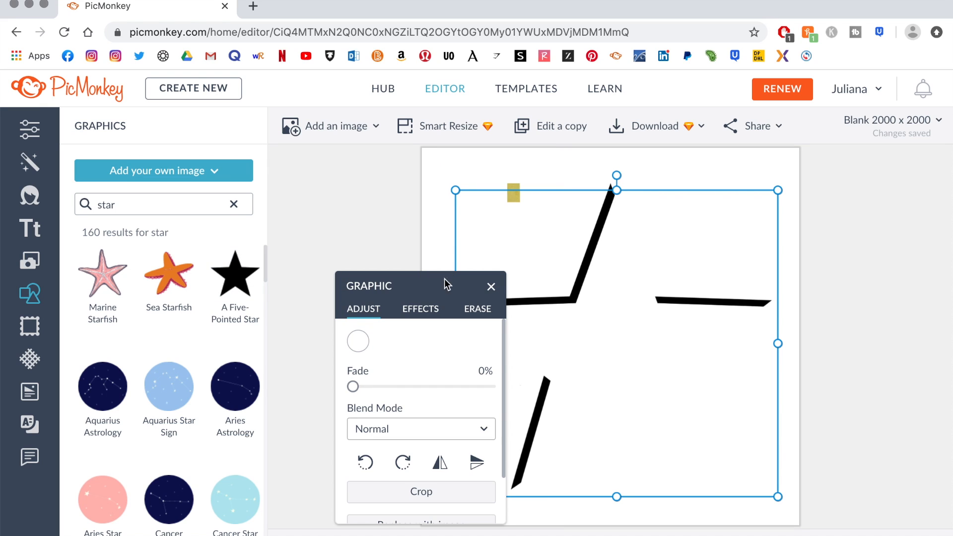
{"action": "left_click", "coordinate": [357, 341]}
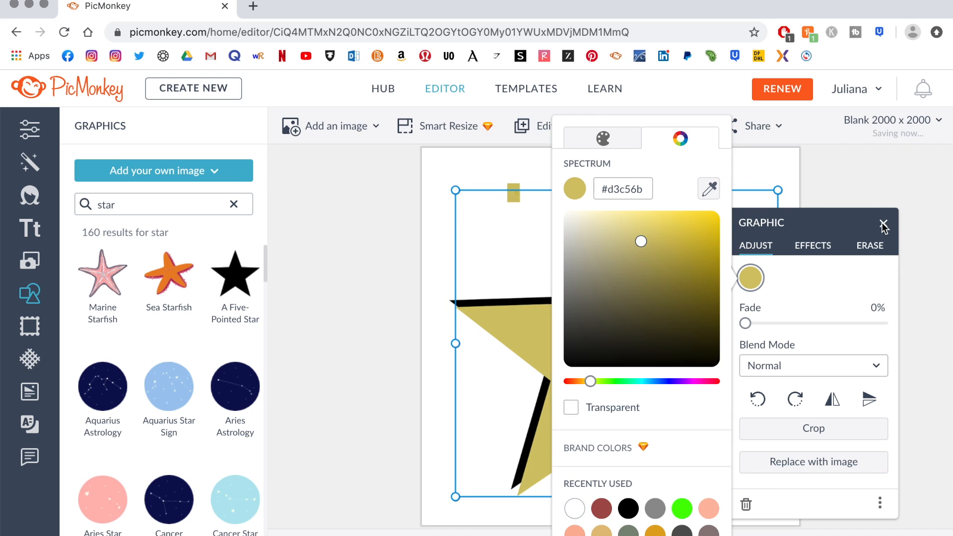
{"action": "left_click", "coordinate": [884, 224]}
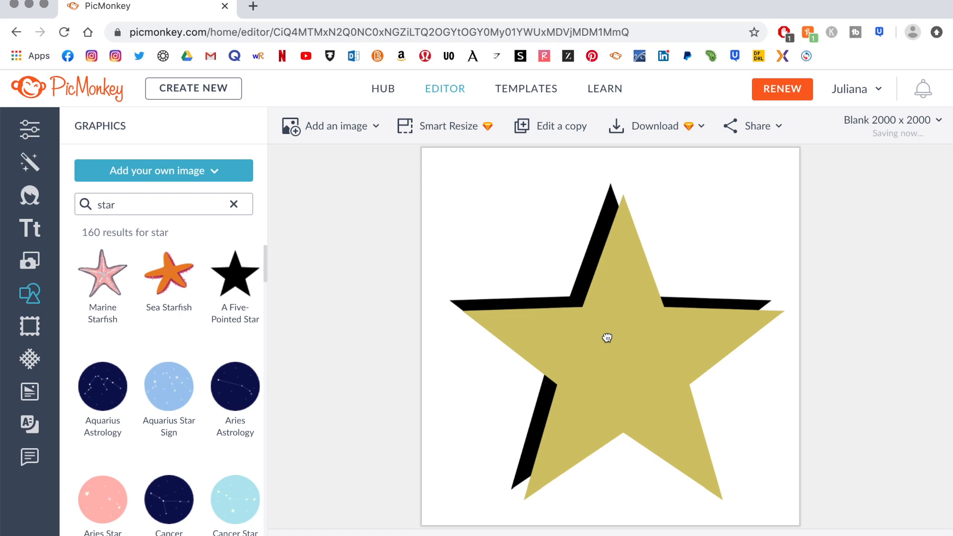
{"action": "left_click", "coordinate": [606, 337]}
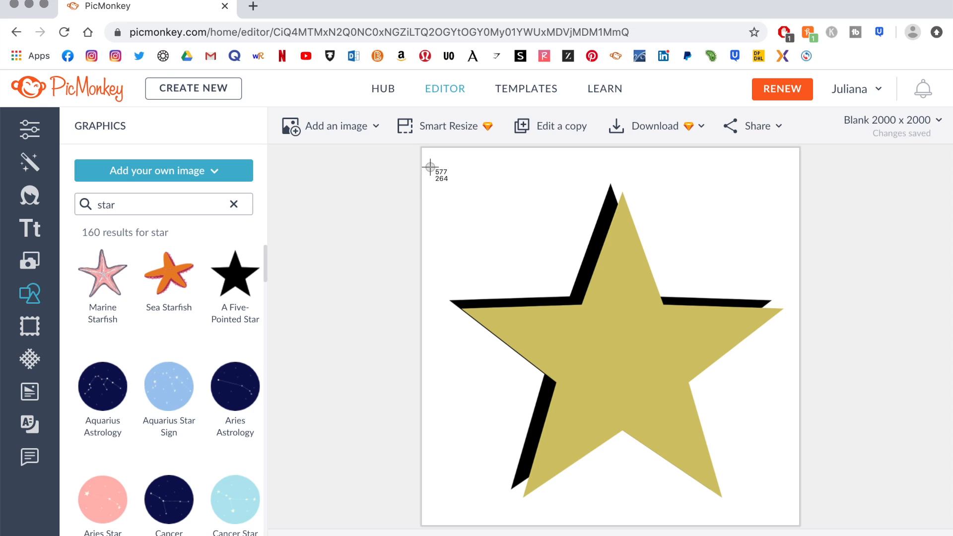
{"action": "mouse_move", "coordinate": [424, 148]}
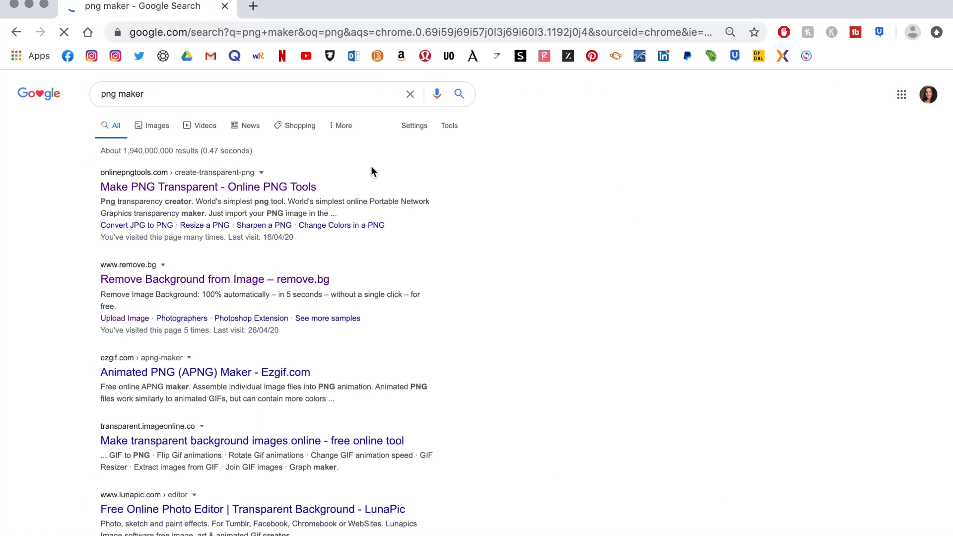
Go to remove.bg from the png maker results to strip the star's background
{"action": "left_click", "coordinate": [215, 279]}
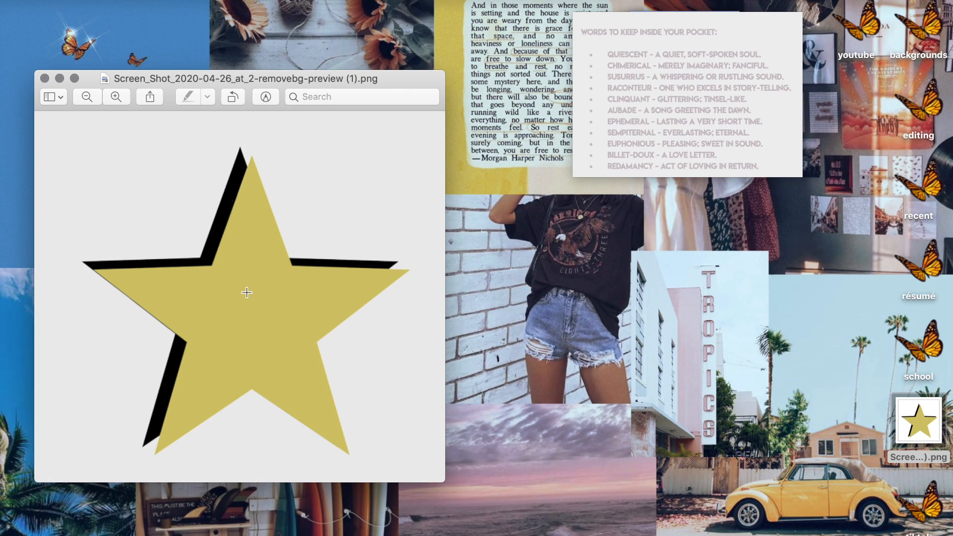
Copy the gold star from Preview and set it as the youtube folder's icon
{"action": "key", "text": "cmd+a"}
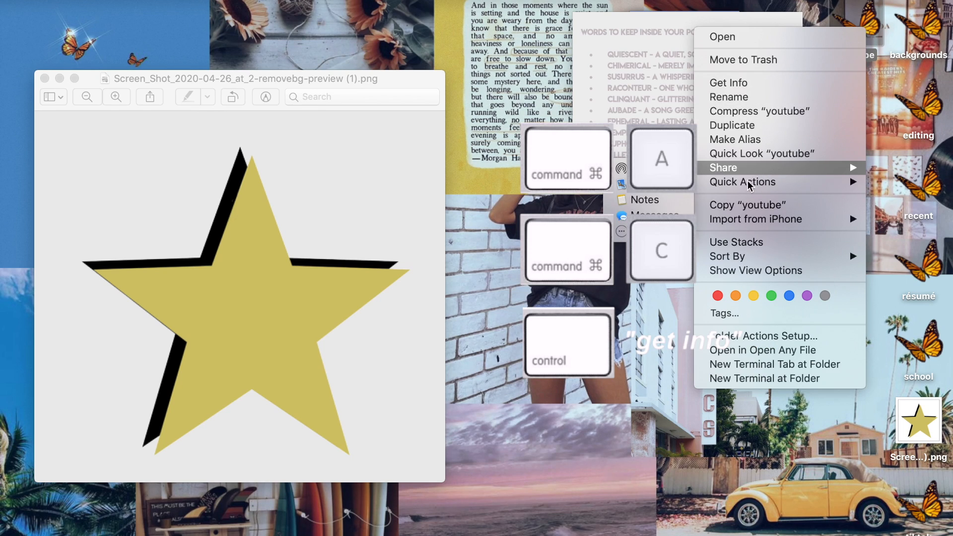
{"action": "left_click", "coordinate": [727, 82]}
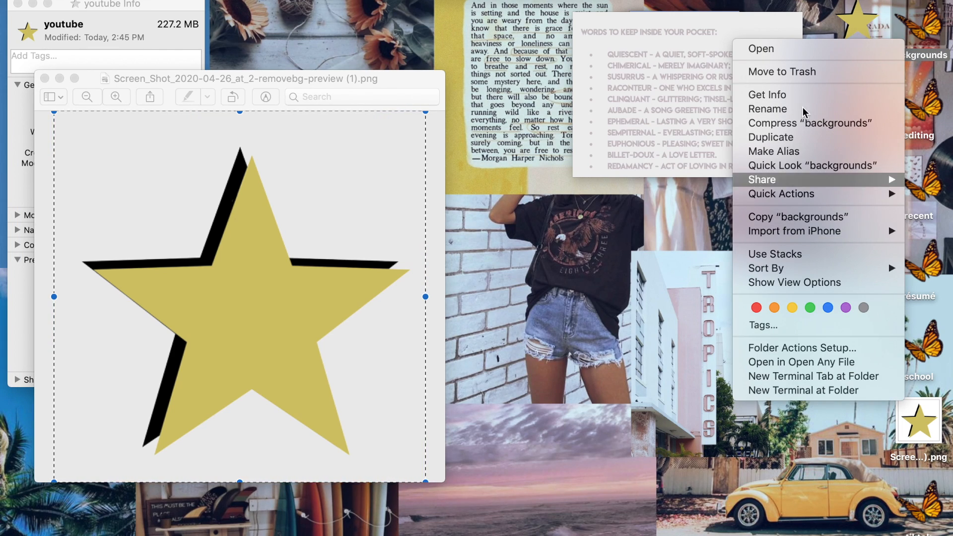
{"action": "left_click", "coordinate": [767, 95]}
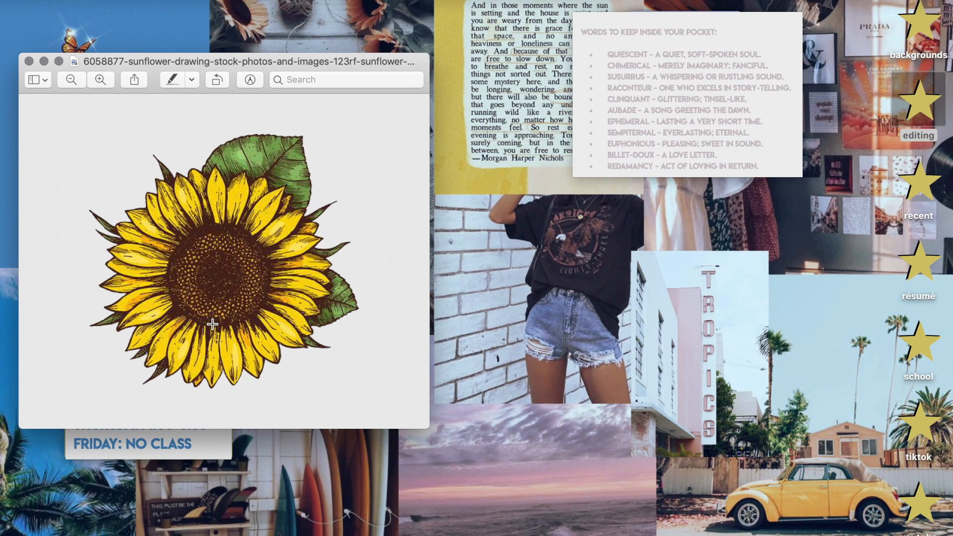
Copy the sunflower from Preview and paste it as the icon for the backgrounds and recent folders
{"action": "left_click", "coordinate": [213, 323]}
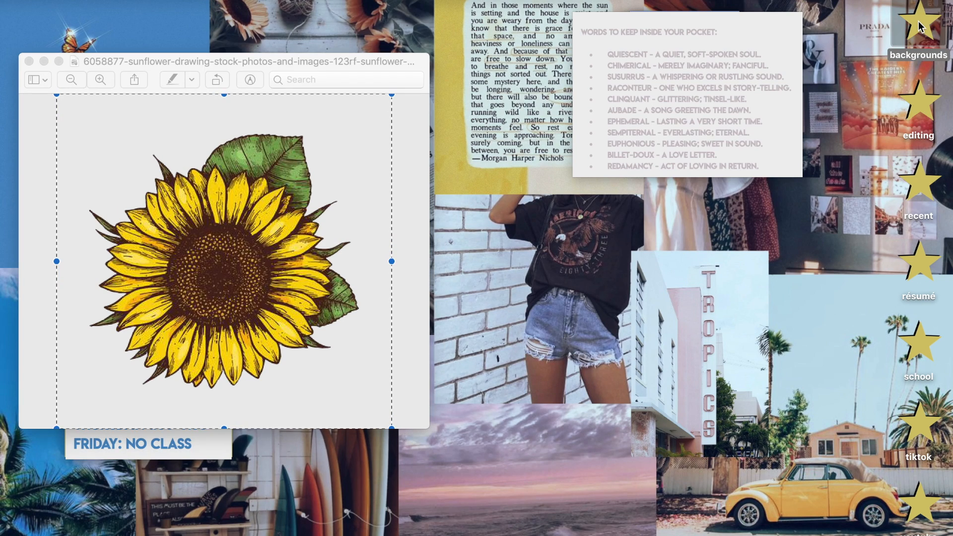
{"action": "right_click", "coordinate": [917, 37]}
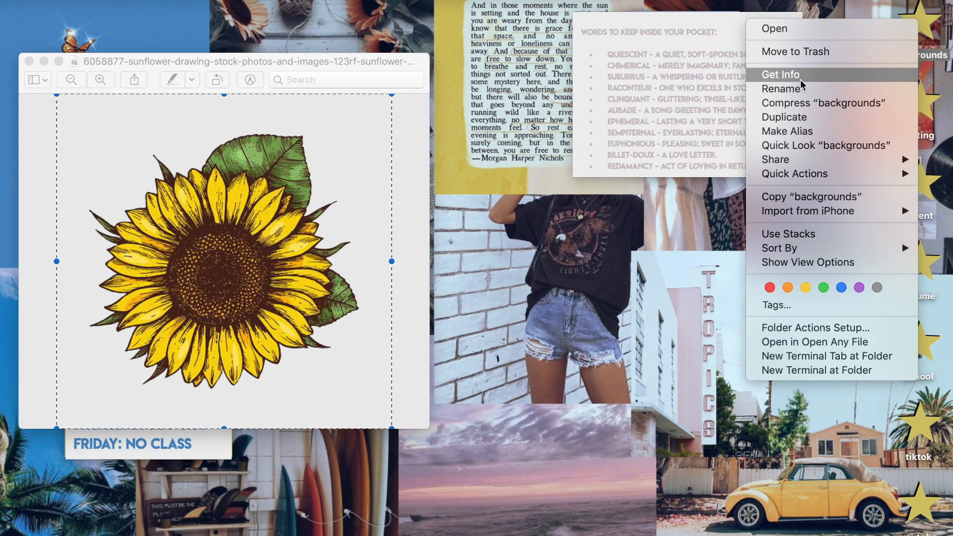
{"action": "left_click", "coordinate": [780, 75]}
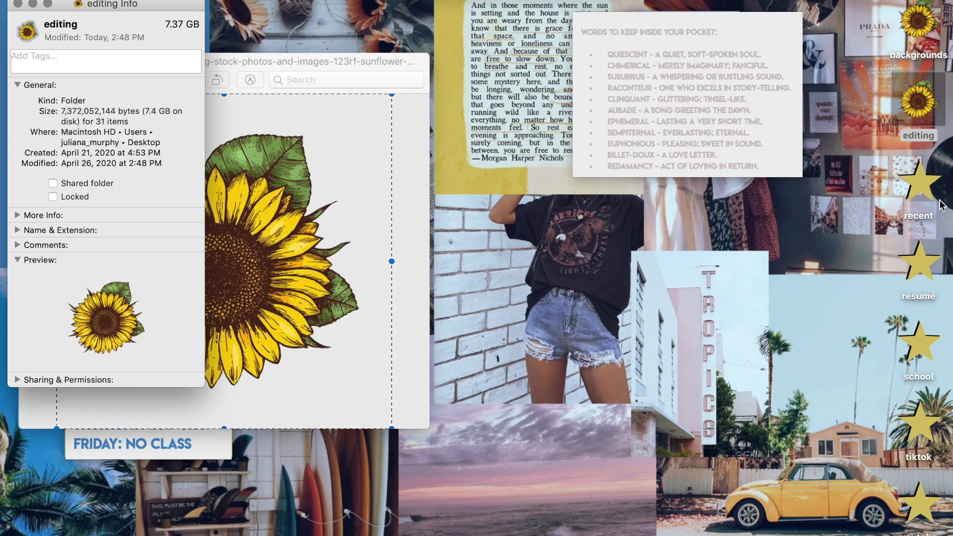
{"action": "right_click", "coordinate": [917, 201]}
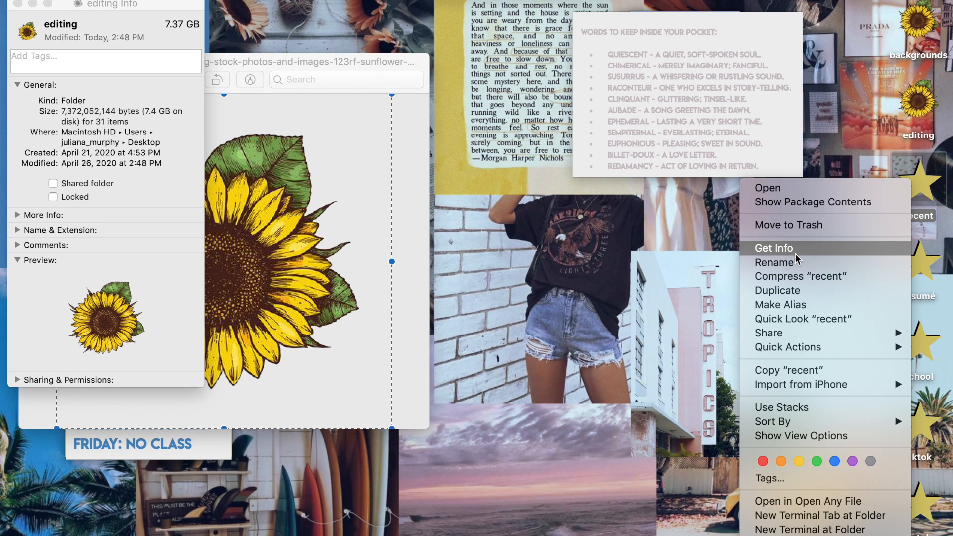
{"action": "left_click", "coordinate": [773, 248]}
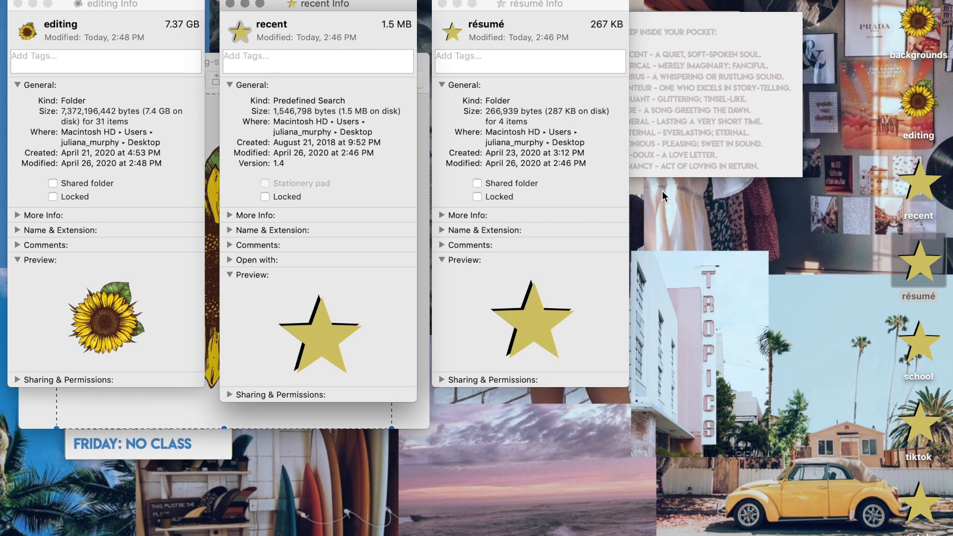